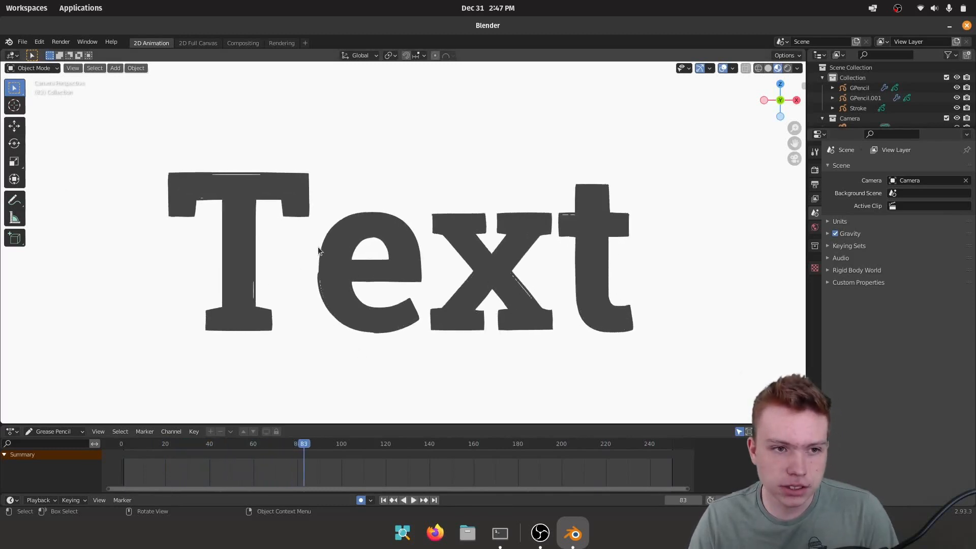
Start a new 2D Animation file, discarding the Text example without saving.
click(22, 42)
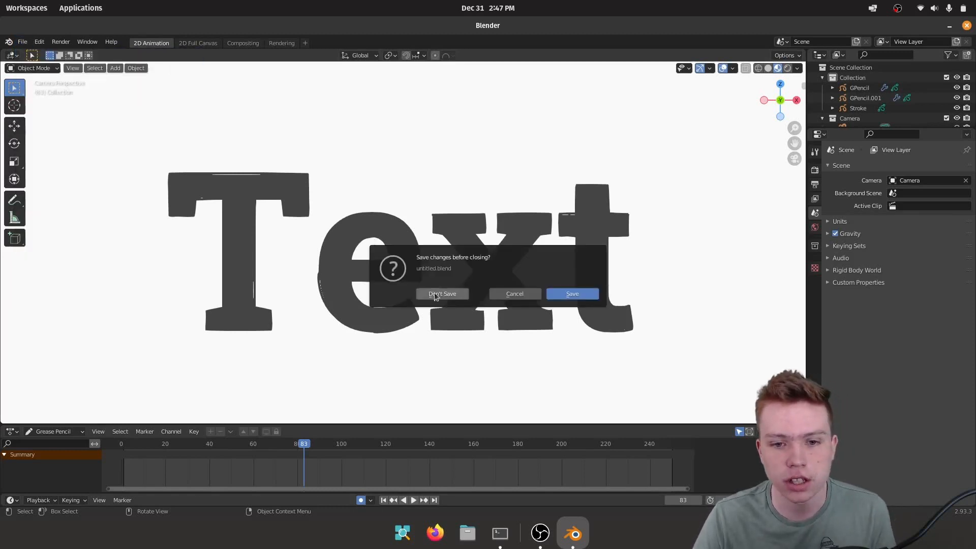
click(441, 294)
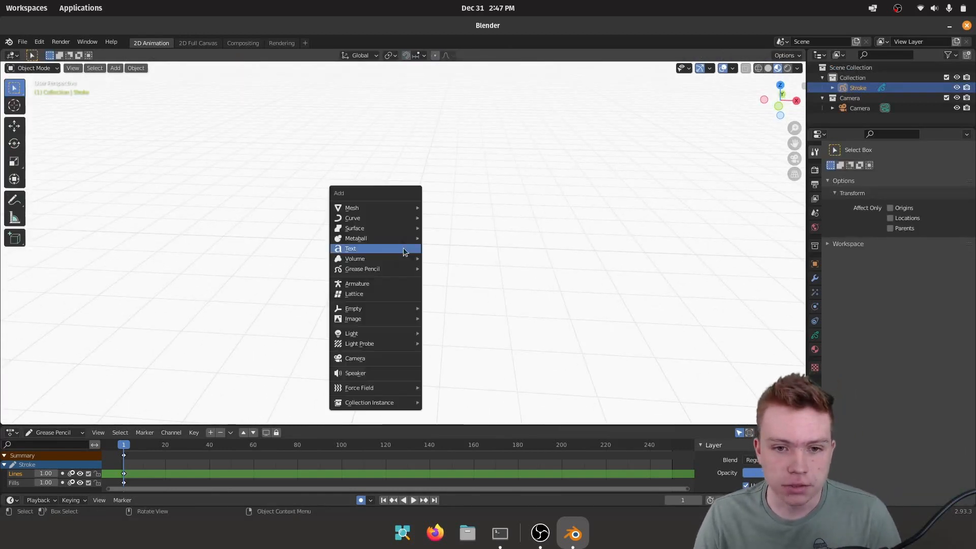
Add a Text object and set its paragraph alignment to Center horizontally and vertically.
click(350, 249)
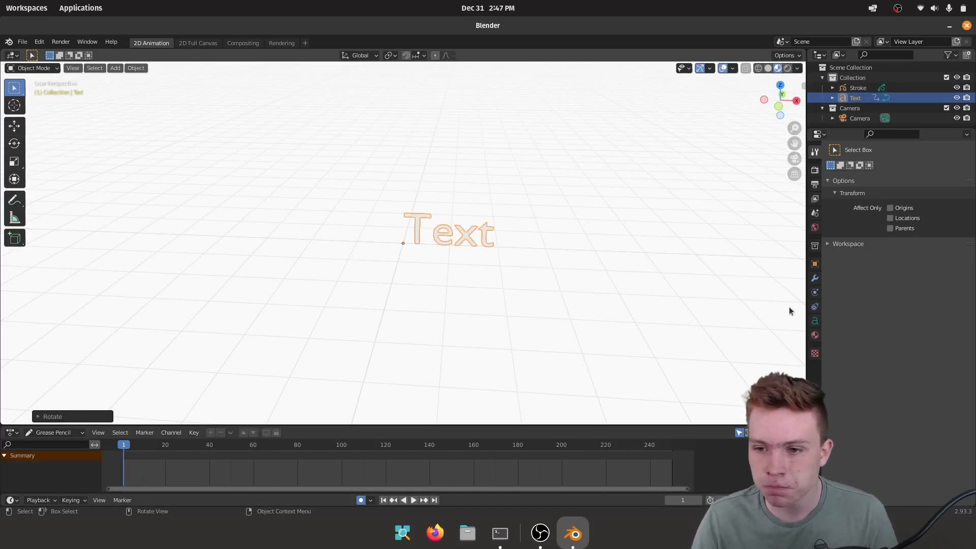
mouse_move(814, 322)
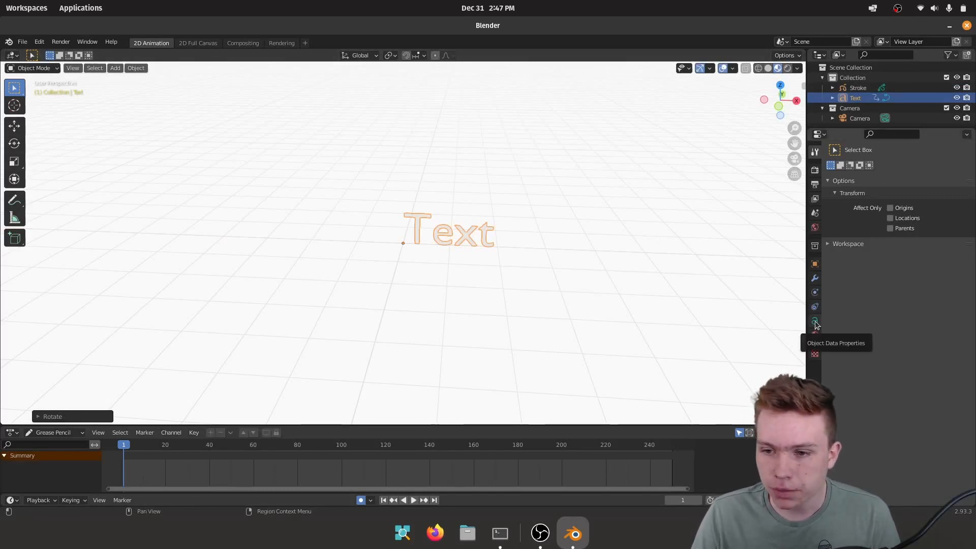
click(814, 321)
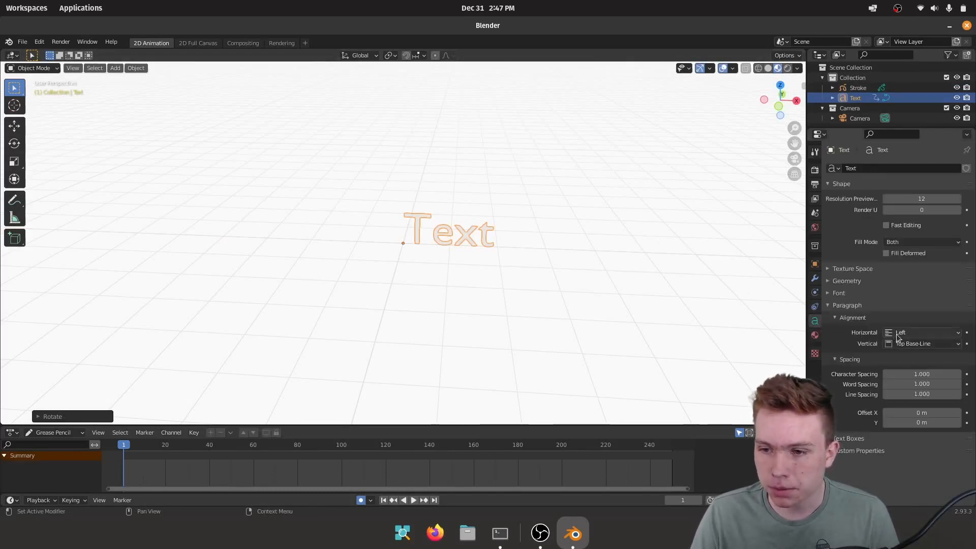
click(922, 332)
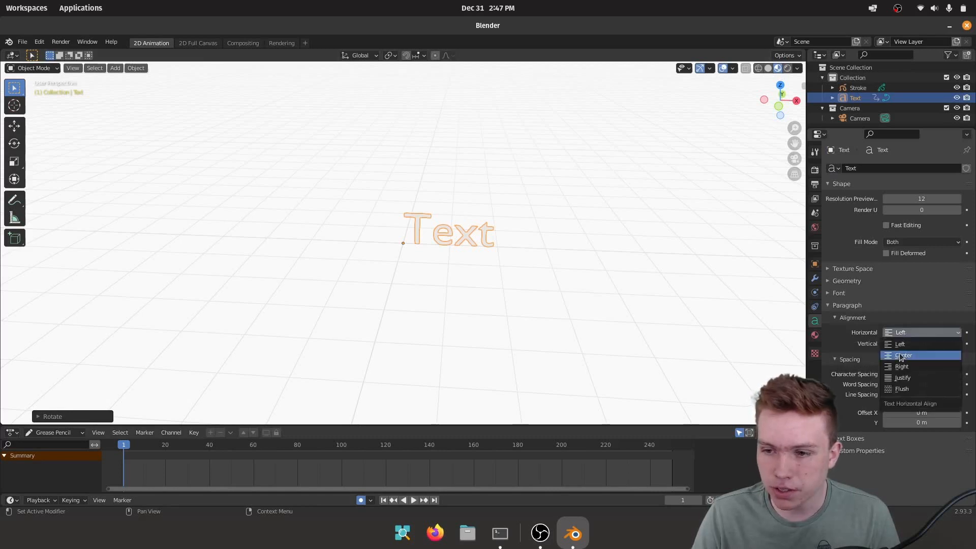
click(903, 354)
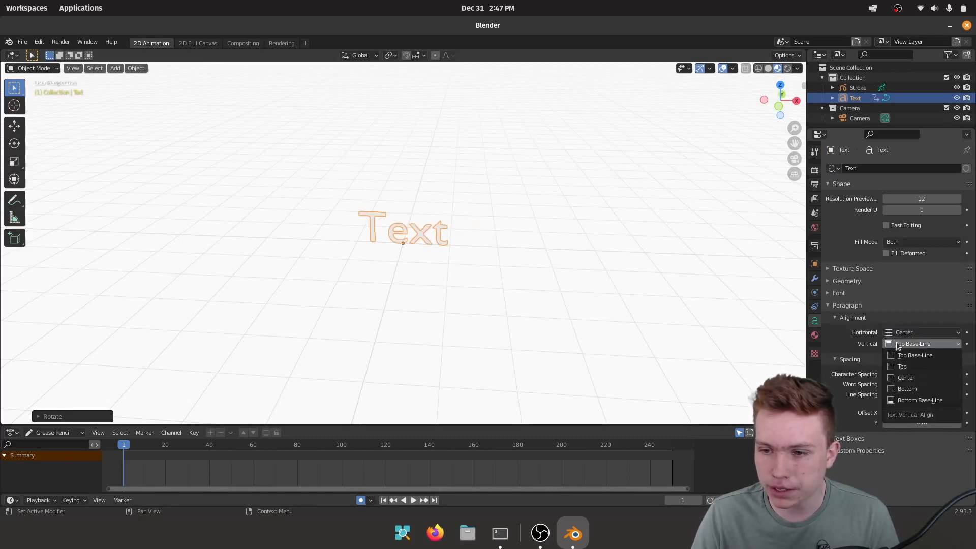
click(906, 378)
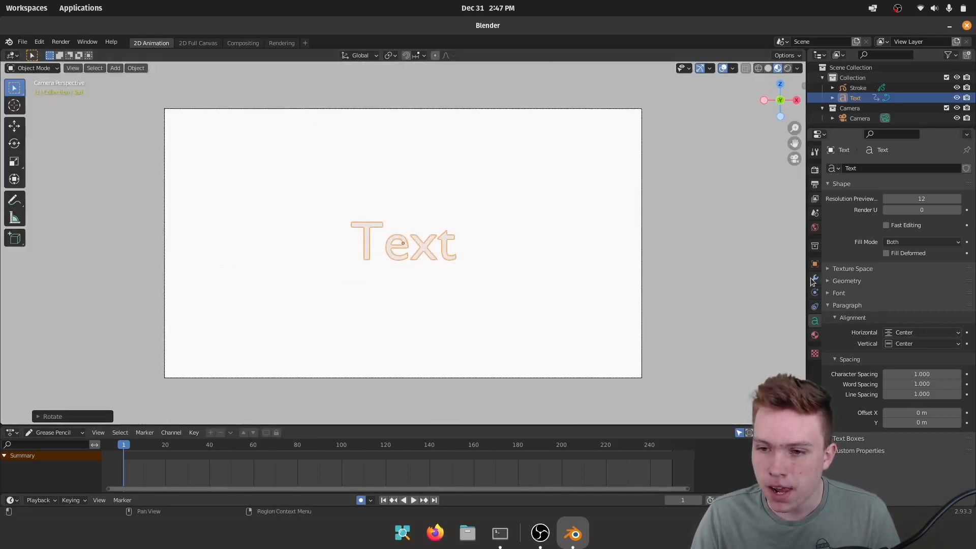
Enlarge the text to size 2.53 in camera view and browse for a regular font.
click(814, 278)
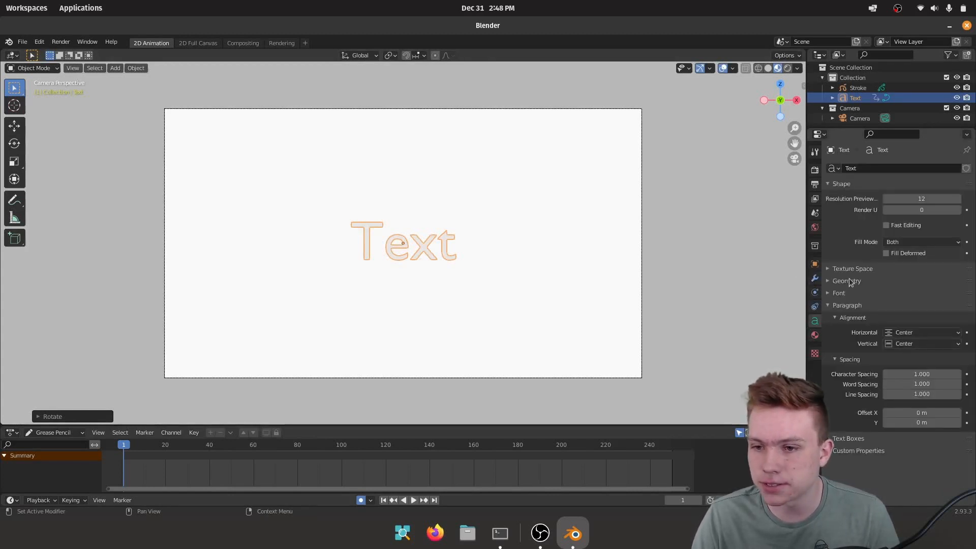
click(838, 293)
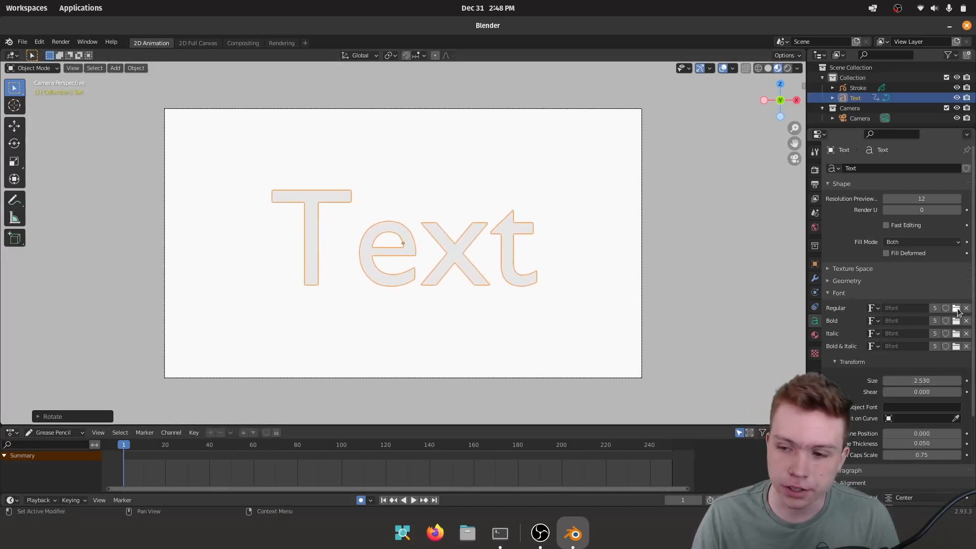
click(956, 308)
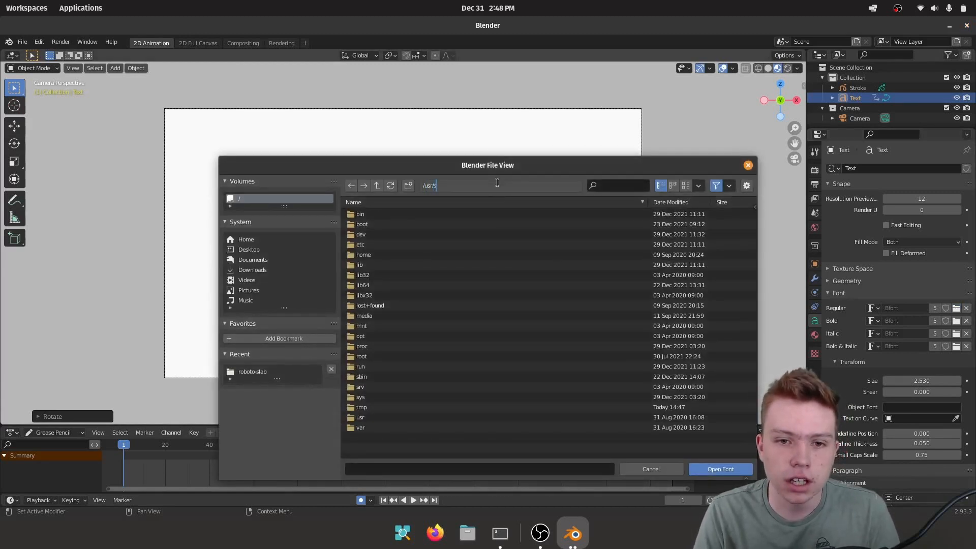
Load RobotoSlab-Bold.ttf from /usr/share/fonts/truetype/roboto-slab/ as the regular font.
text(/usr/share/fonts/)
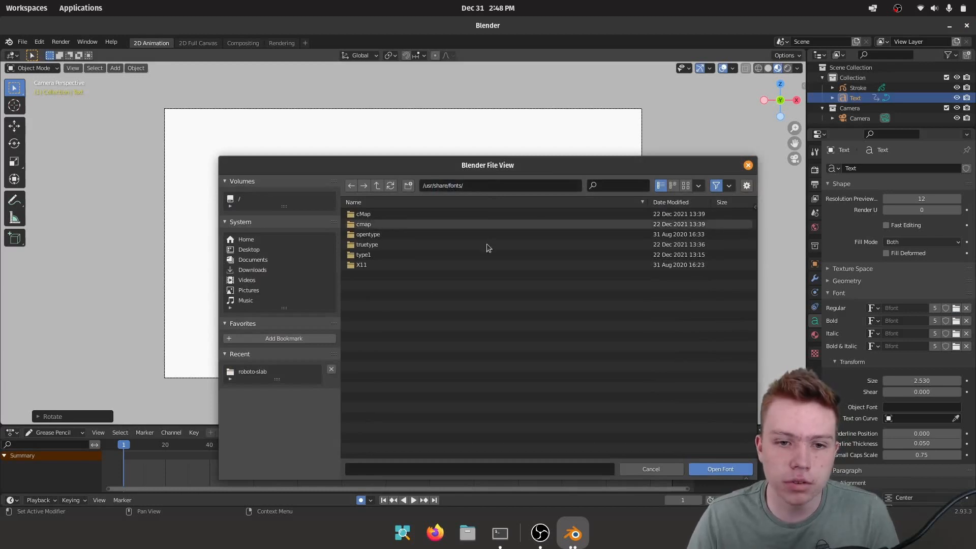
double_click(366, 244)
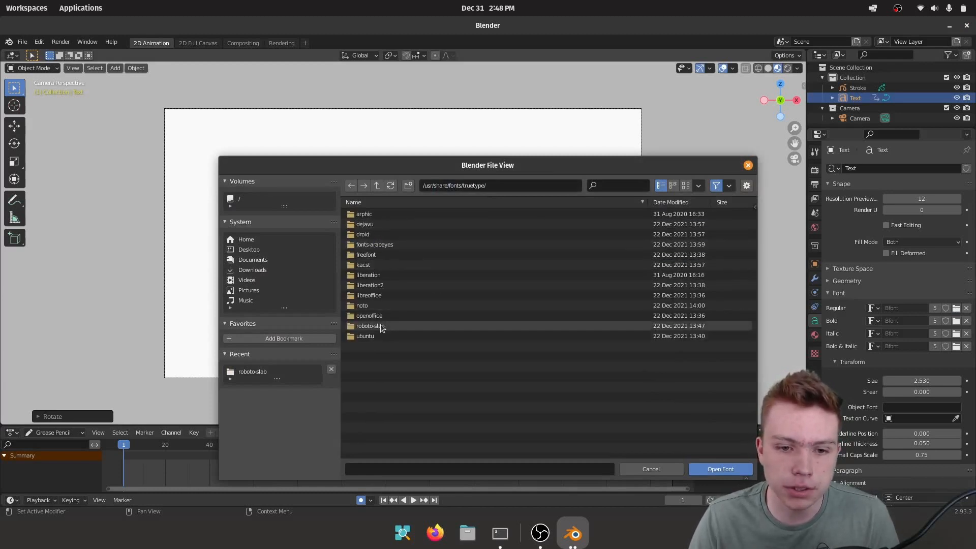
double_click(369, 326)
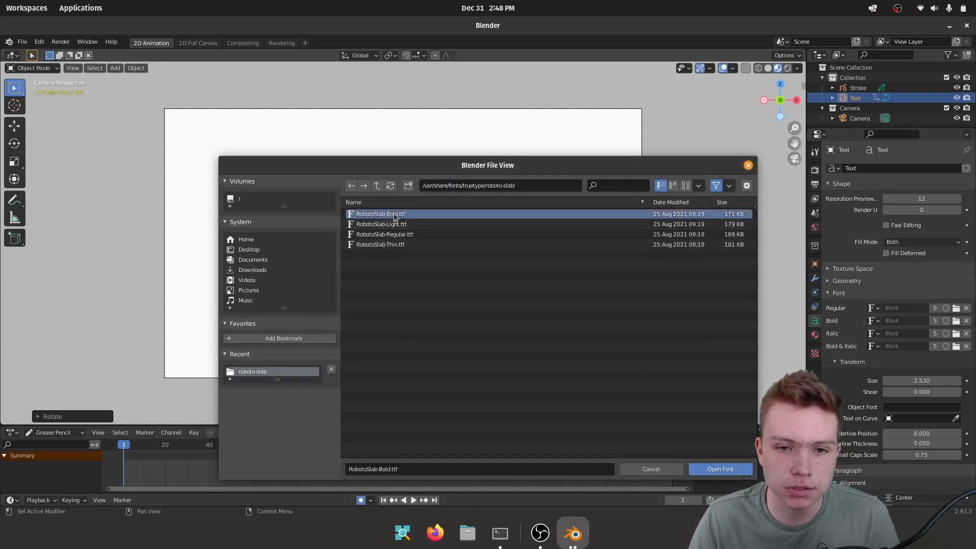
click(720, 469)
text(conv)
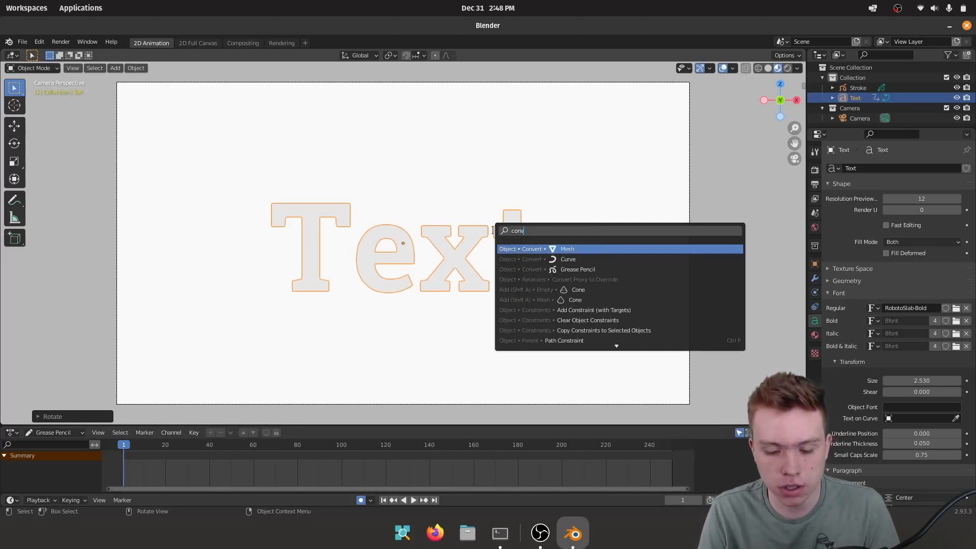
Convert the text to a curve, then to a Grease Pencil object.
click(567, 258)
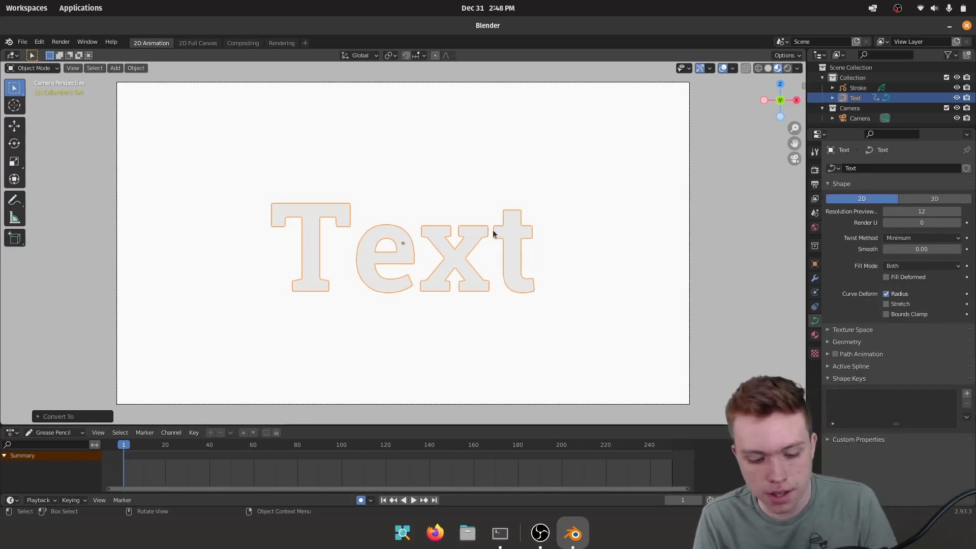
text(convert)
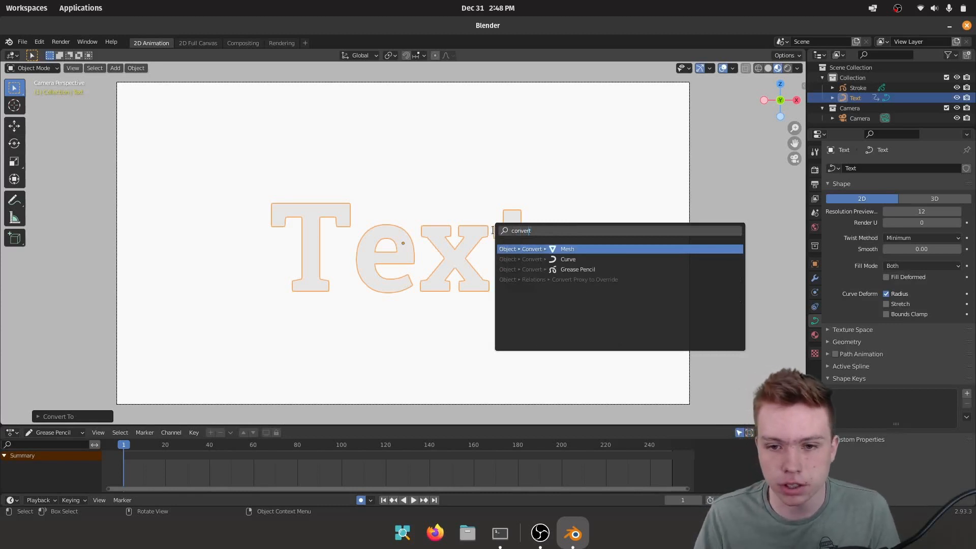
click(577, 269)
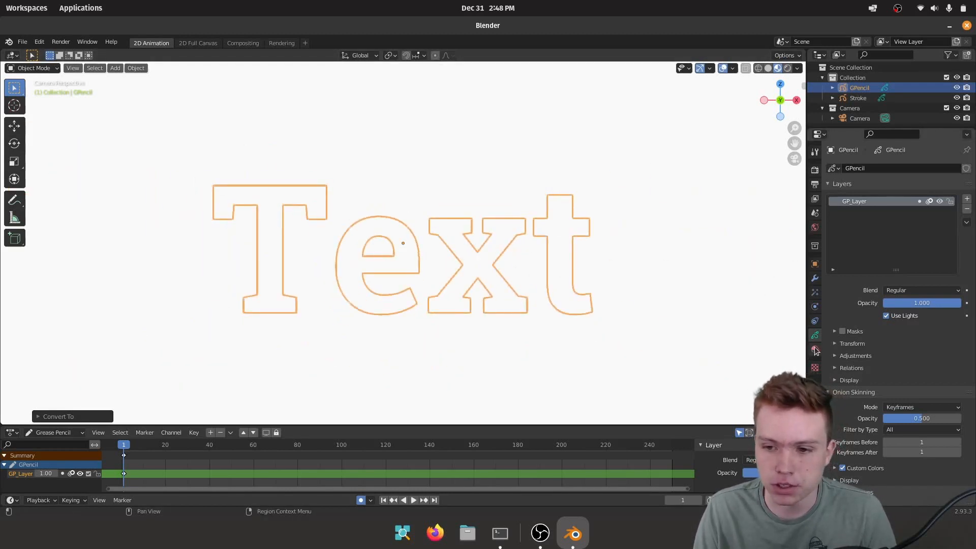
mouse_move(815, 350)
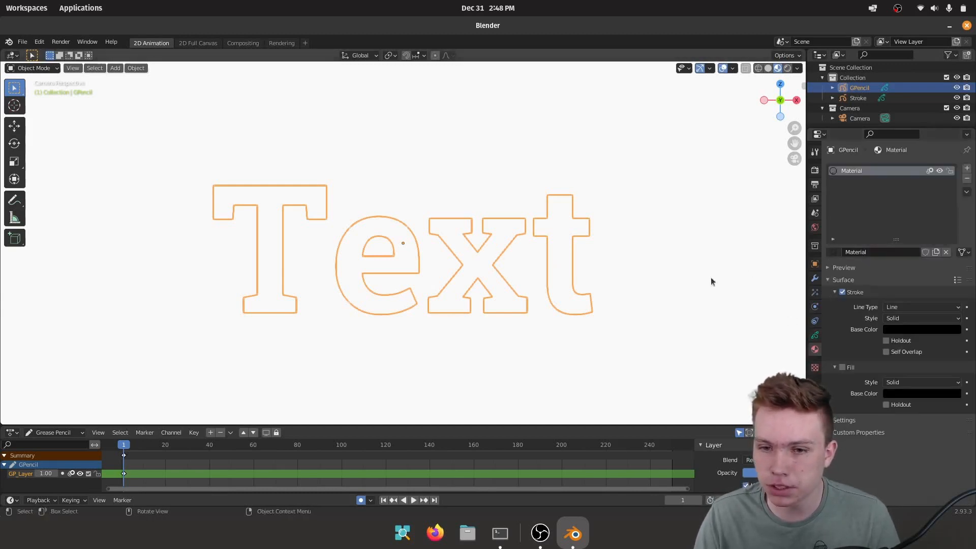
Switch the letters' material from Stroke to a solid Fill.
click(842, 367)
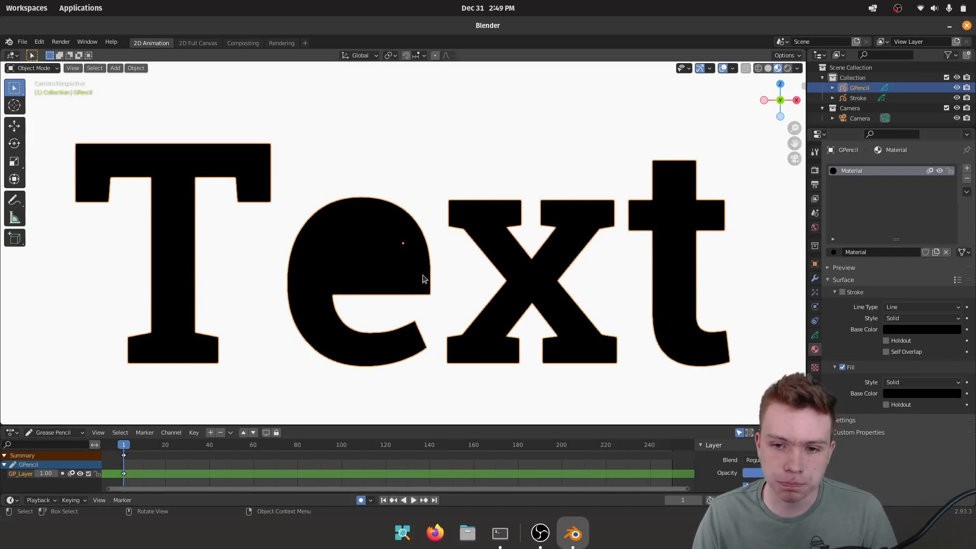
mouse_move(336, 275)
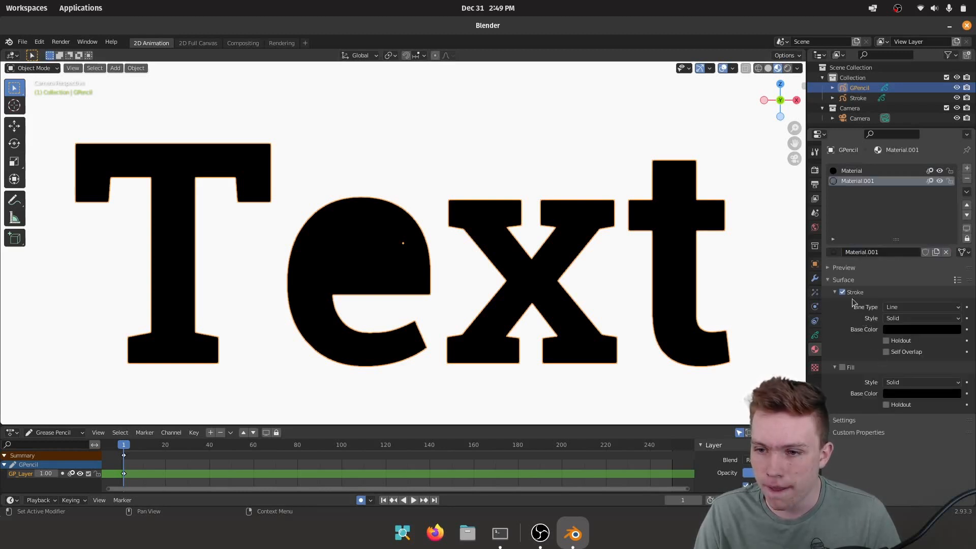
Assign a holdout-fill Material.001 to the e's inner shape, then reselect the black material.
click(842, 292)
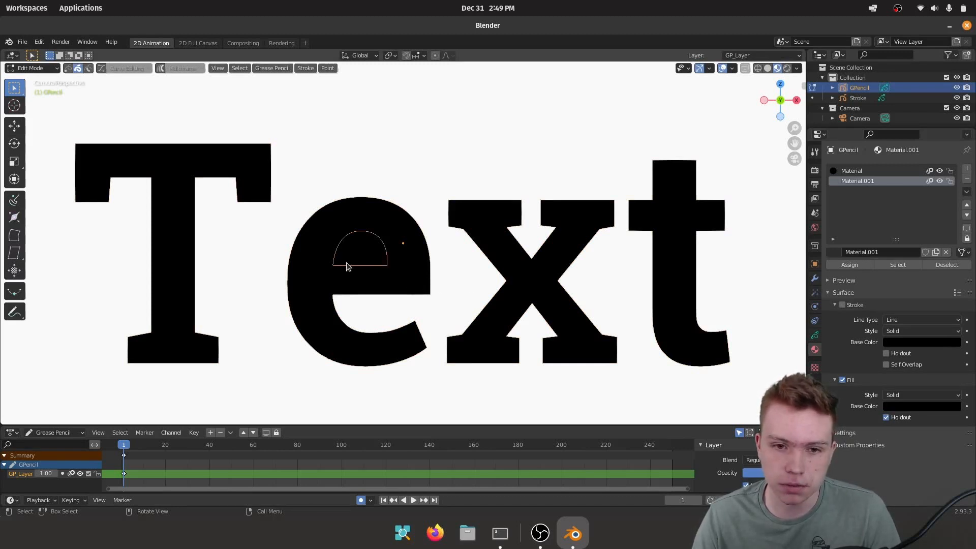
mouse_move(366, 257)
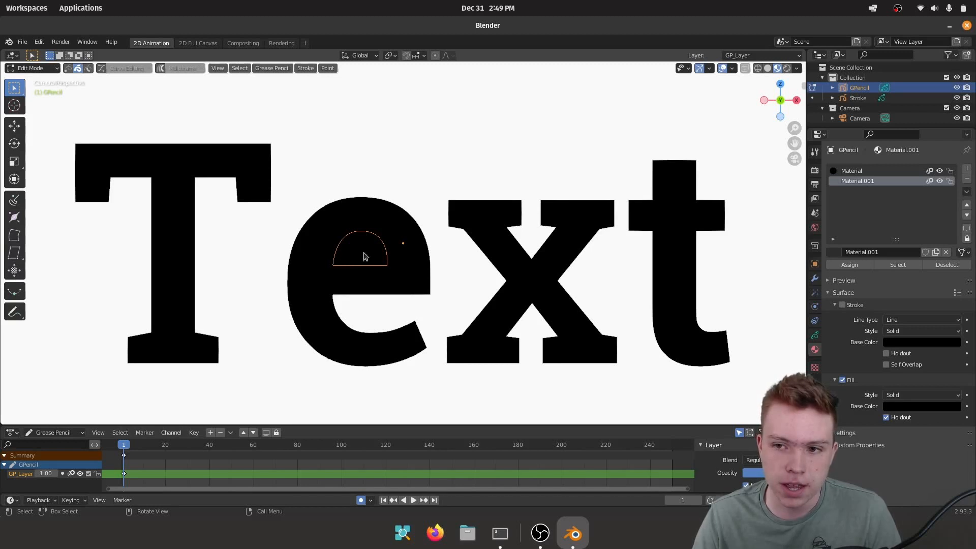
click(849, 265)
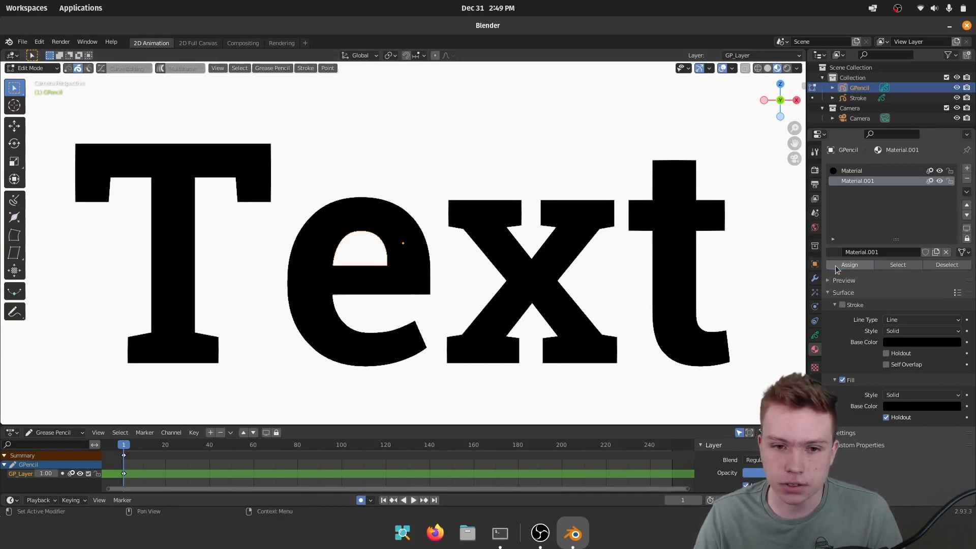
key(Tab)
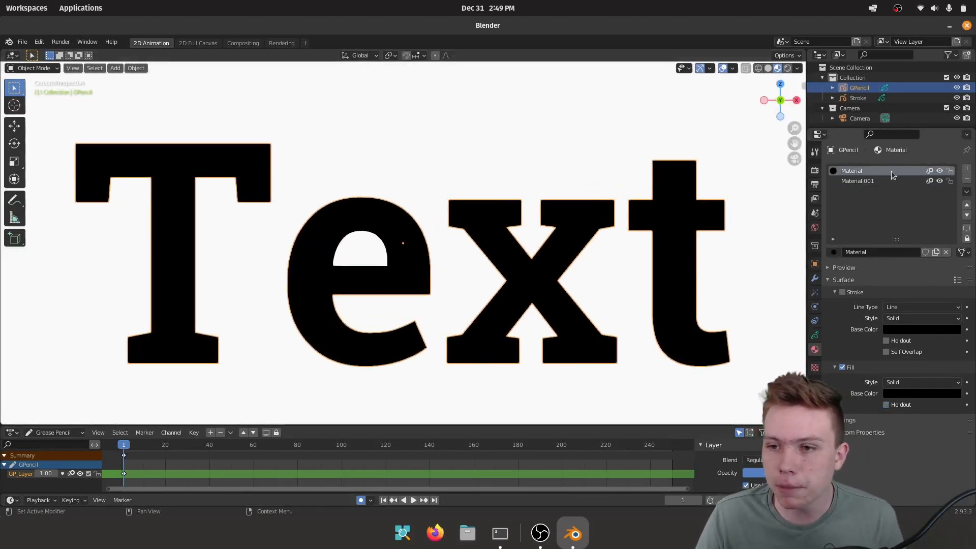
click(922, 329)
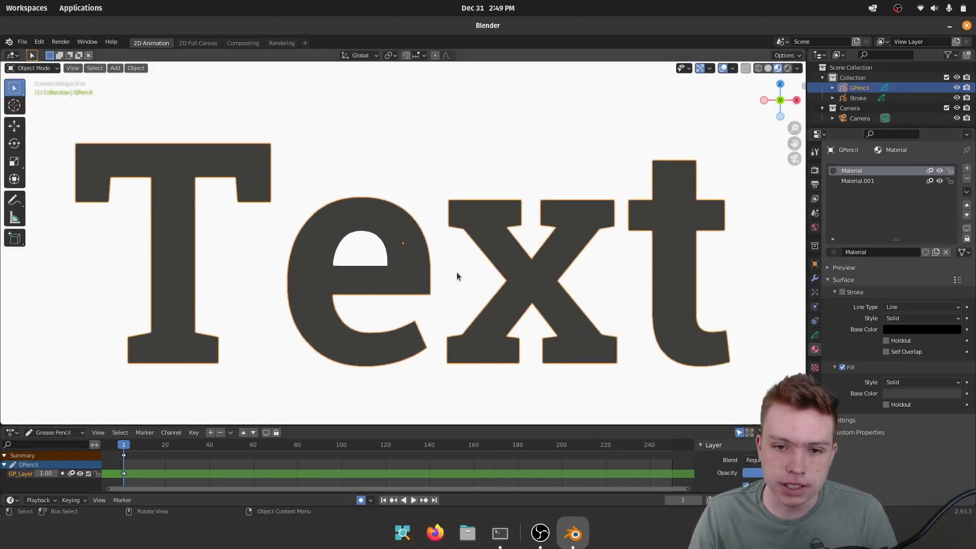
click(32, 68)
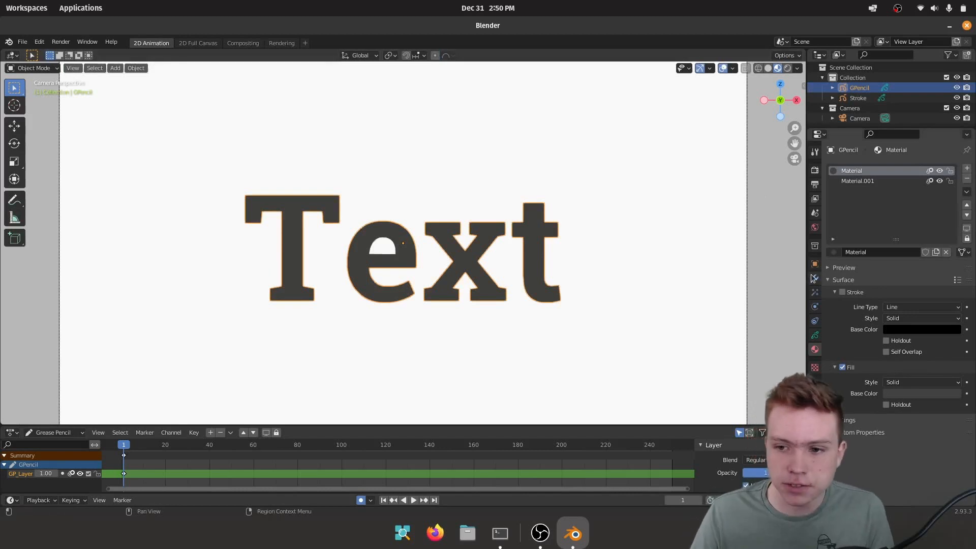
mouse_move(814, 279)
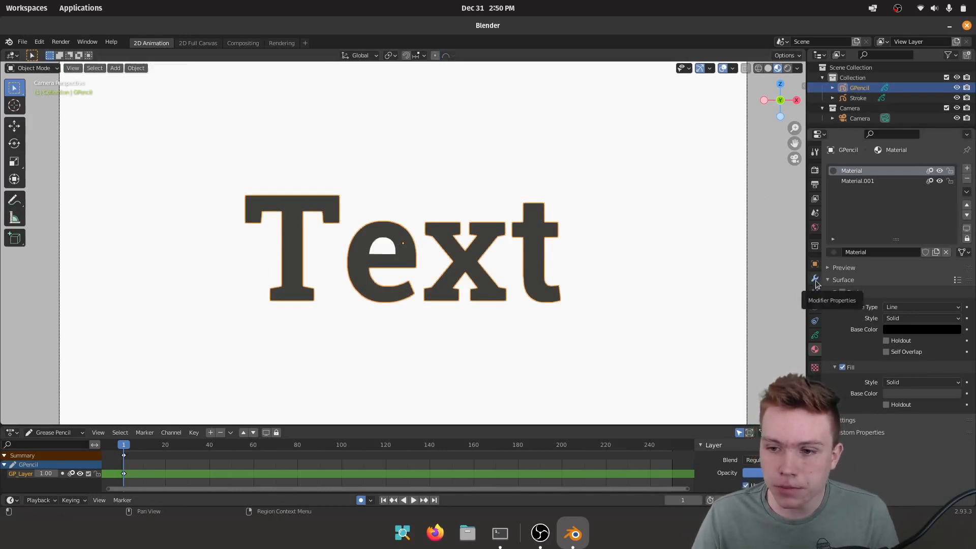
Add a Noise modifier to Text, lowering Position and adjusting Noise Scale.
click(814, 278)
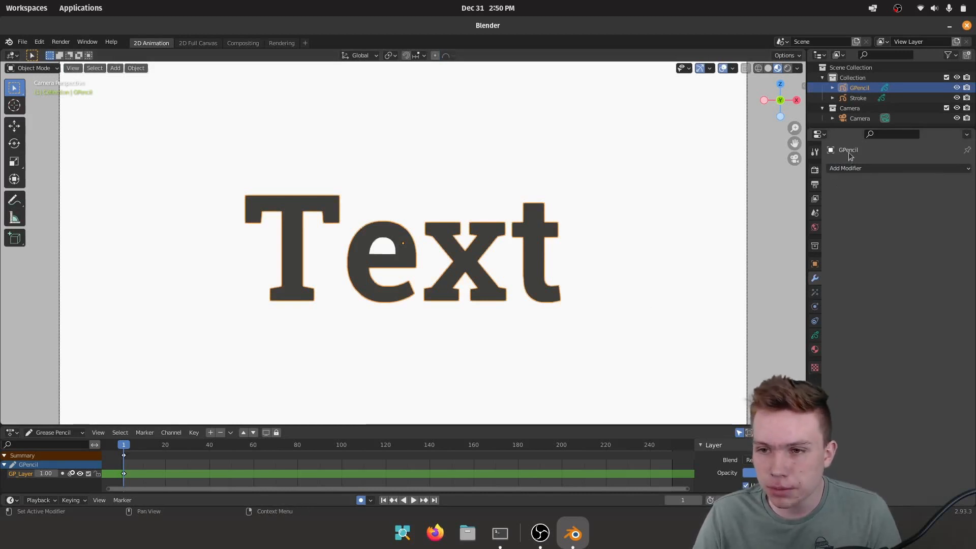
click(845, 168)
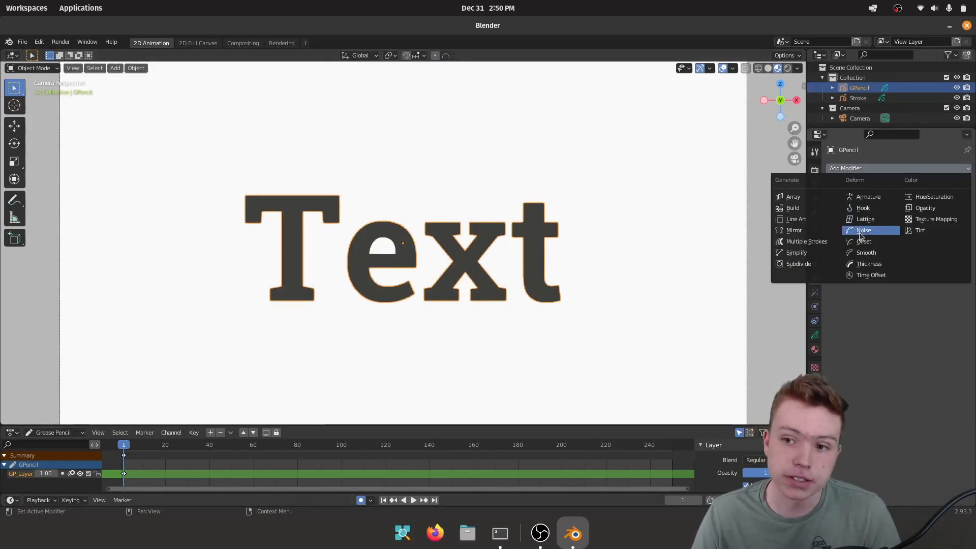
click(863, 230)
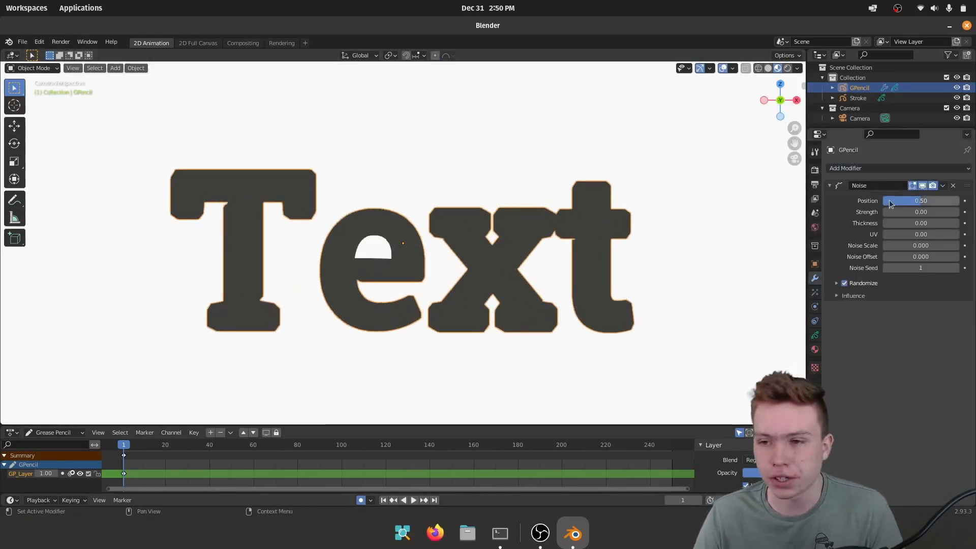
click(413, 501)
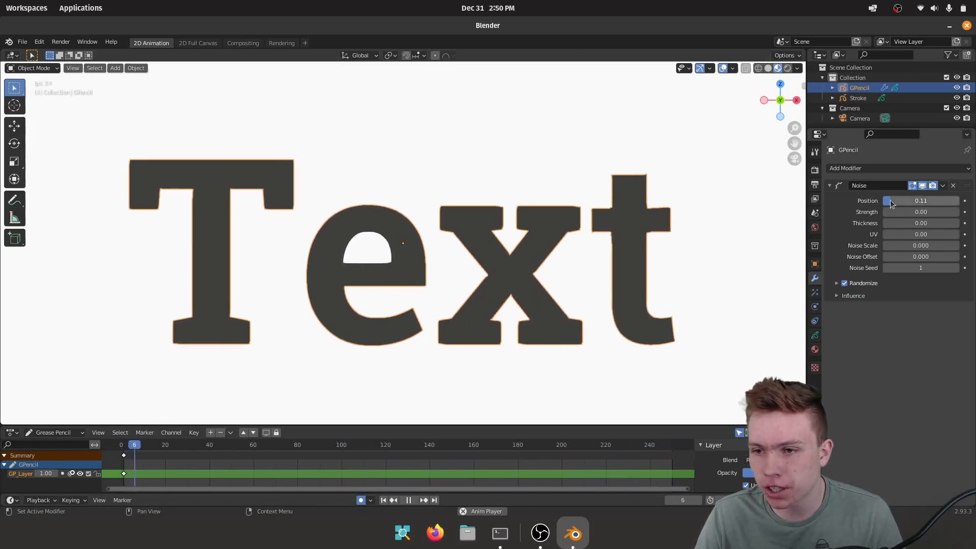
click(239, 445)
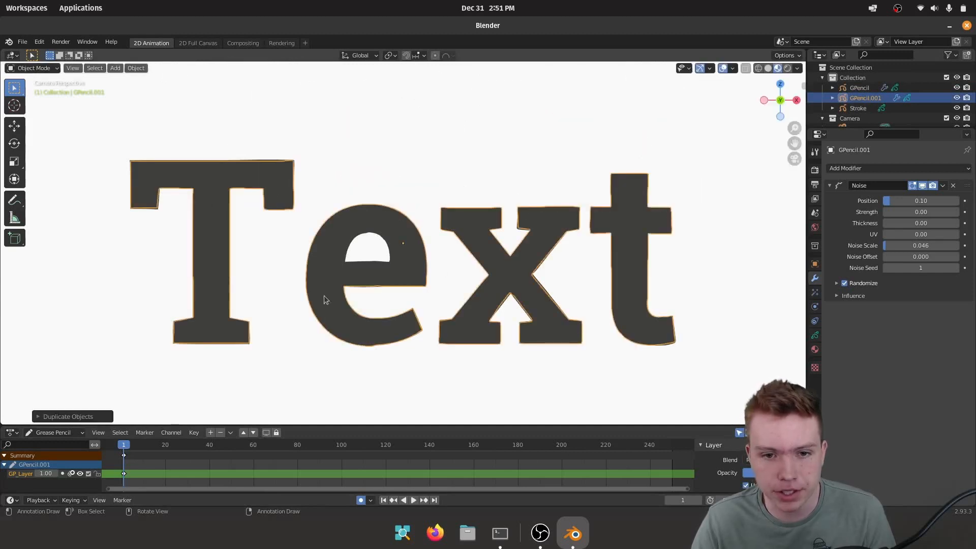
mouse_move(770, 278)
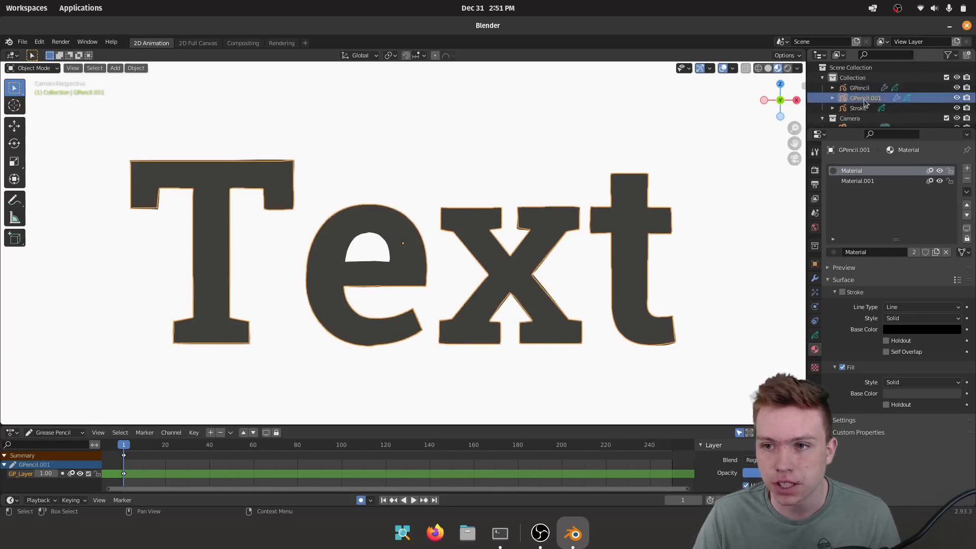
Hide the original Text object in the outliner, leaving the duplicate visible.
click(859, 88)
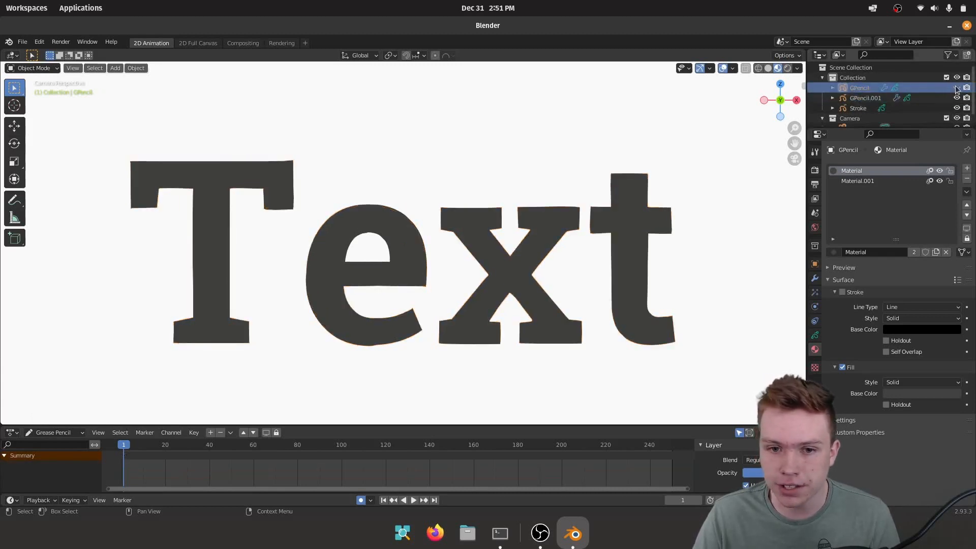
click(865, 98)
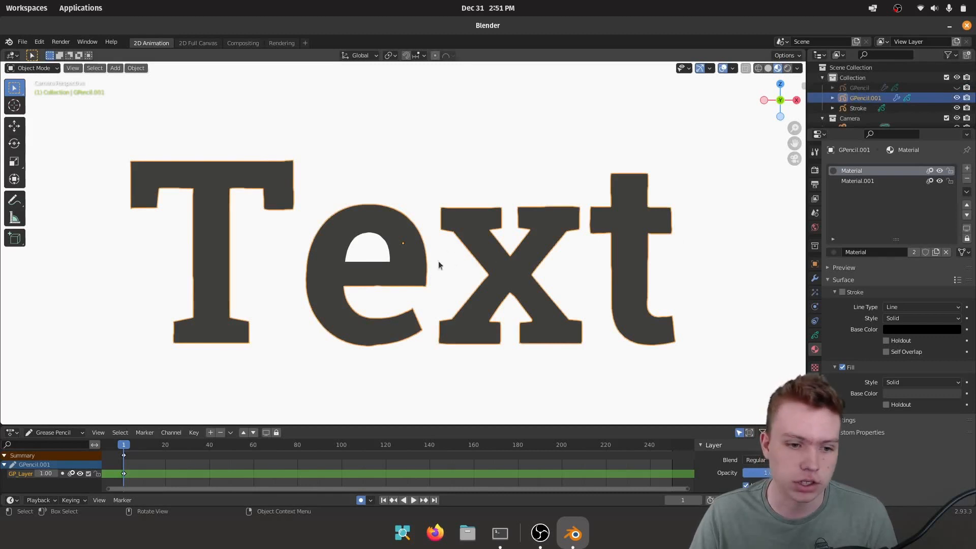
mouse_move(802, 192)
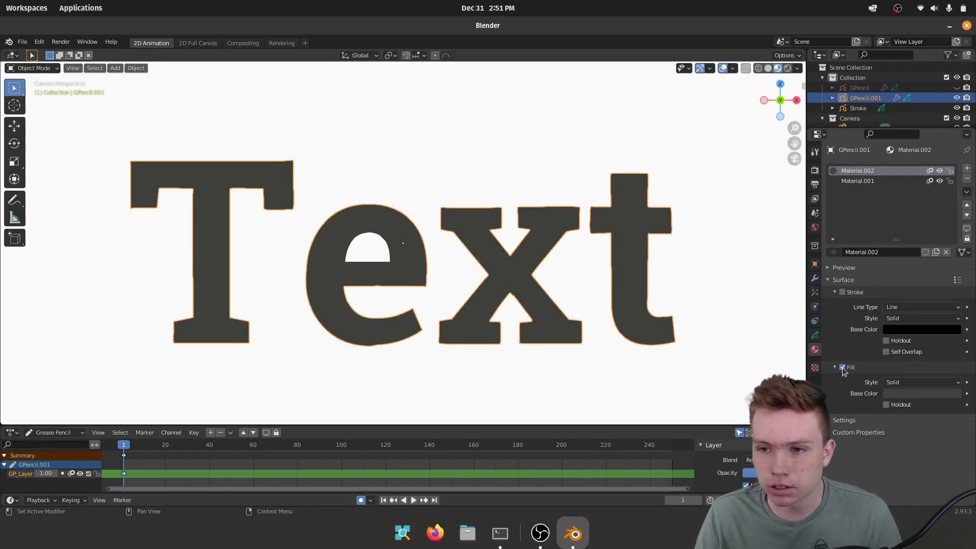
Disable the copy's fill and raise Thickness Scale for thick black outlines.
click(842, 367)
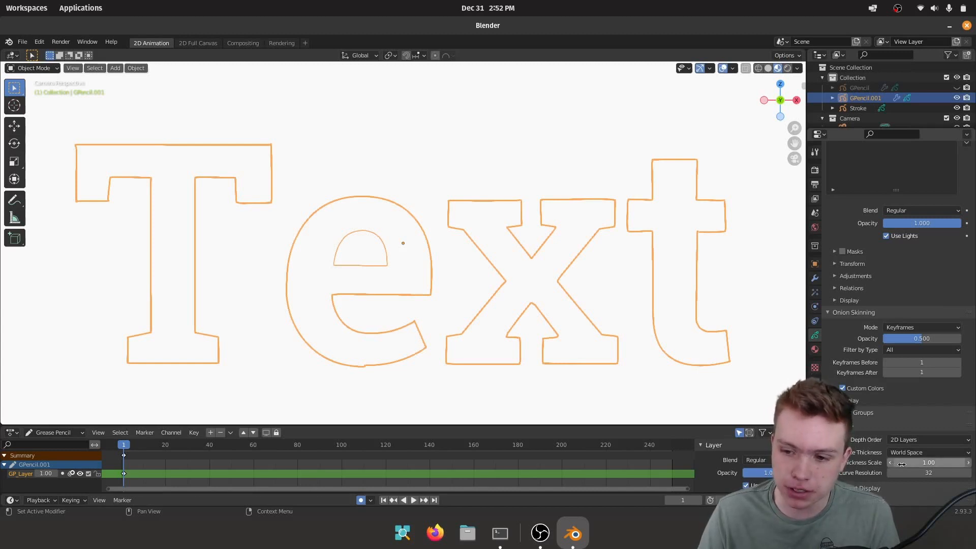
drag(927, 462, 927, 462)
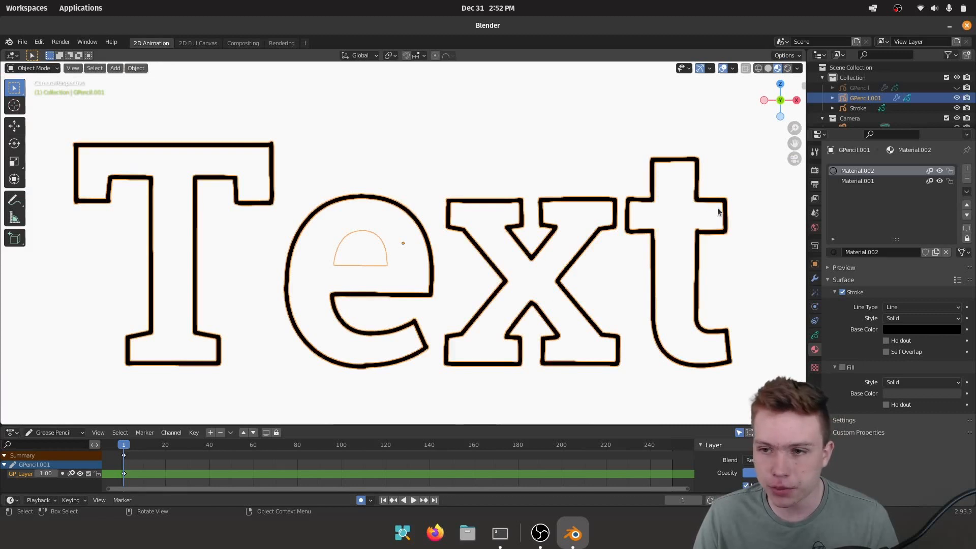
Add Material.003 with Fill unticked, toggling between Material.002 and Material.003.
click(857, 181)
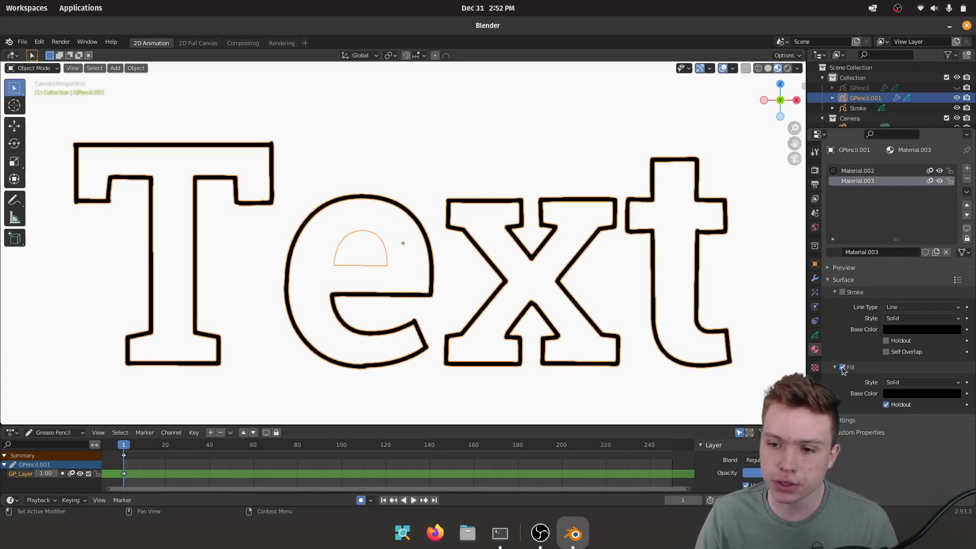
click(842, 291)
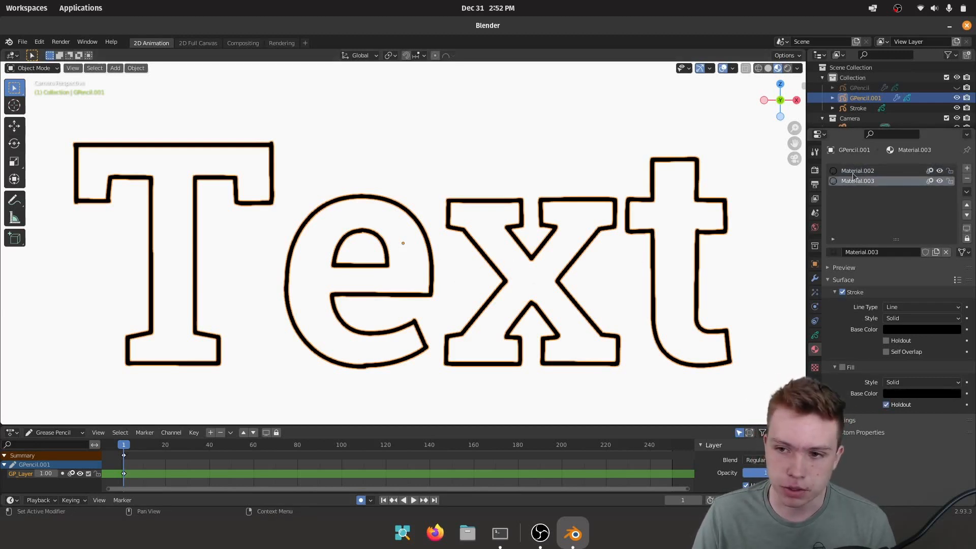
click(858, 170)
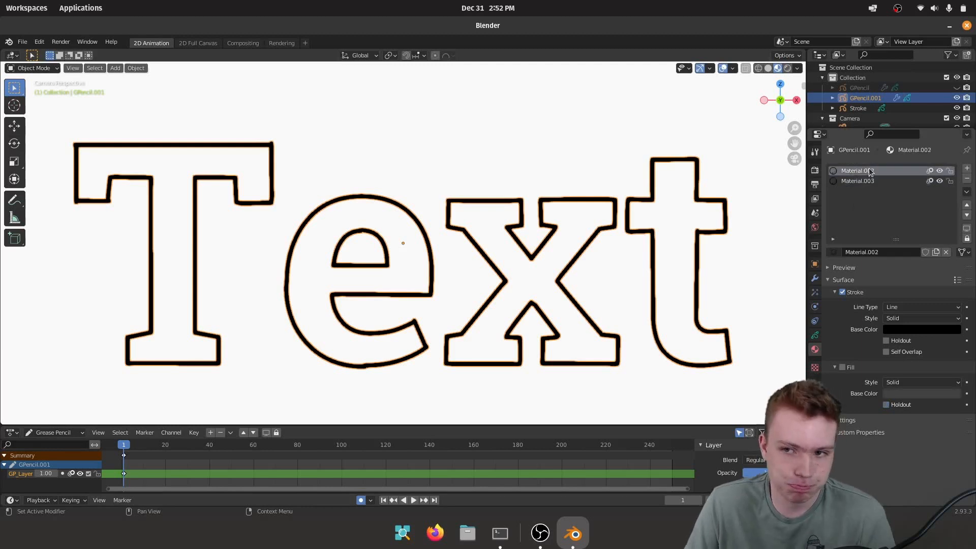
click(857, 180)
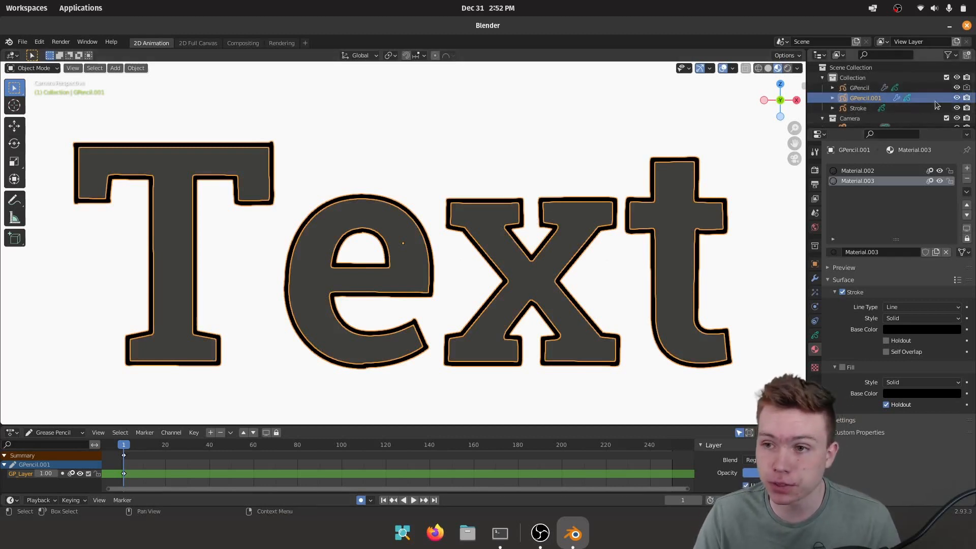
Set GPencil's fill to dark gray 414141 and Material.002's outline stroke to gray.
click(859, 88)
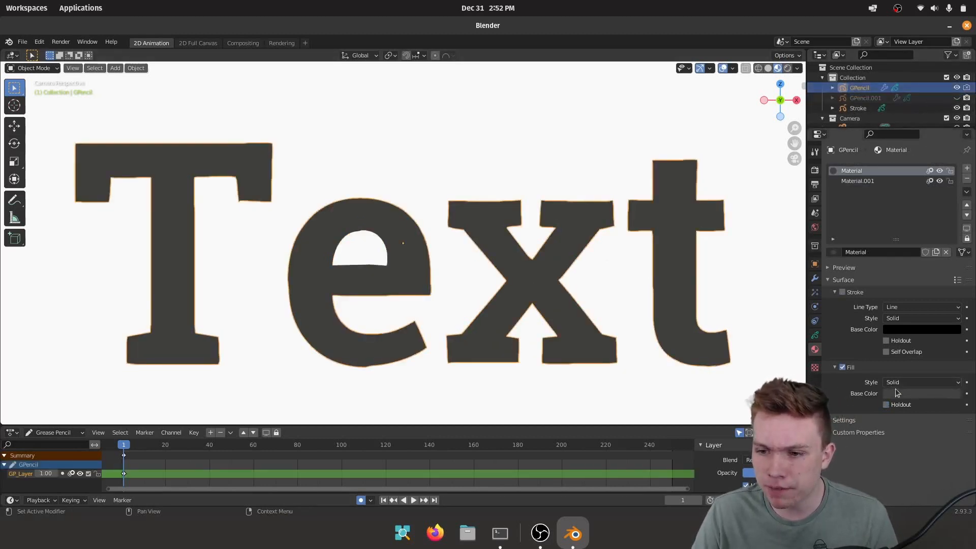
click(921, 393)
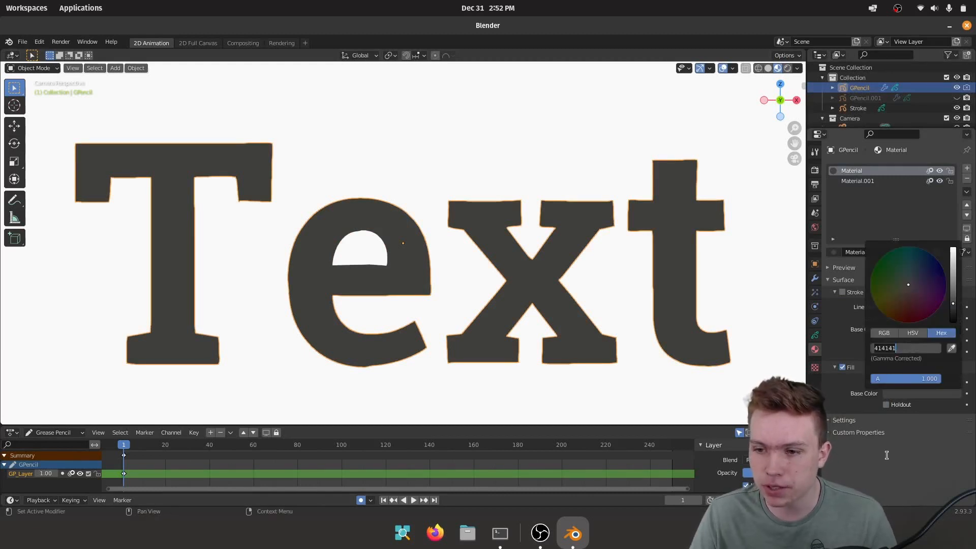
click(865, 98)
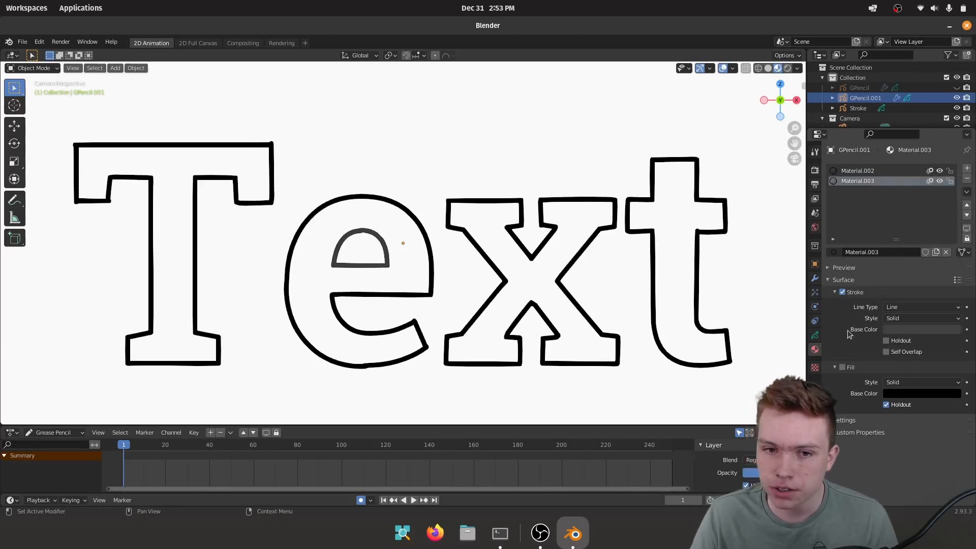
click(857, 171)
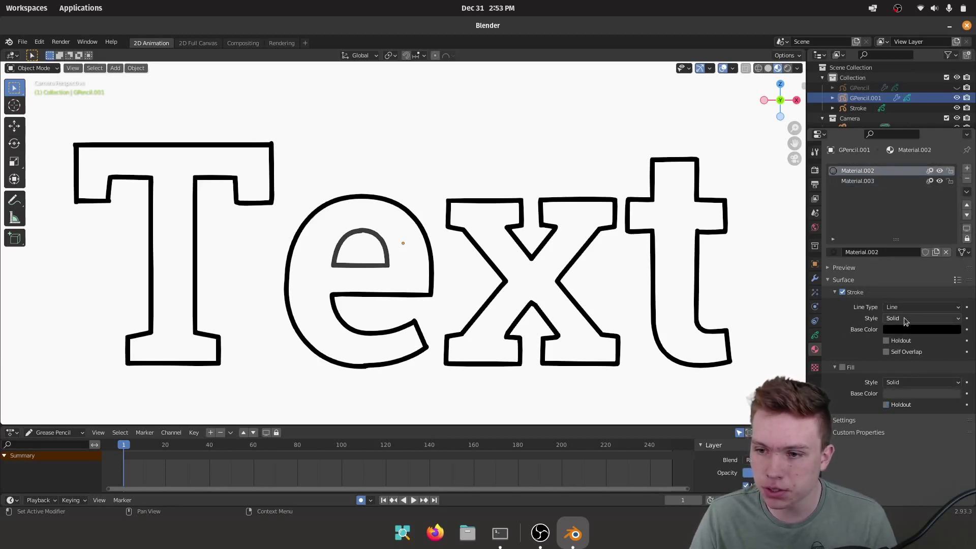
click(921, 330)
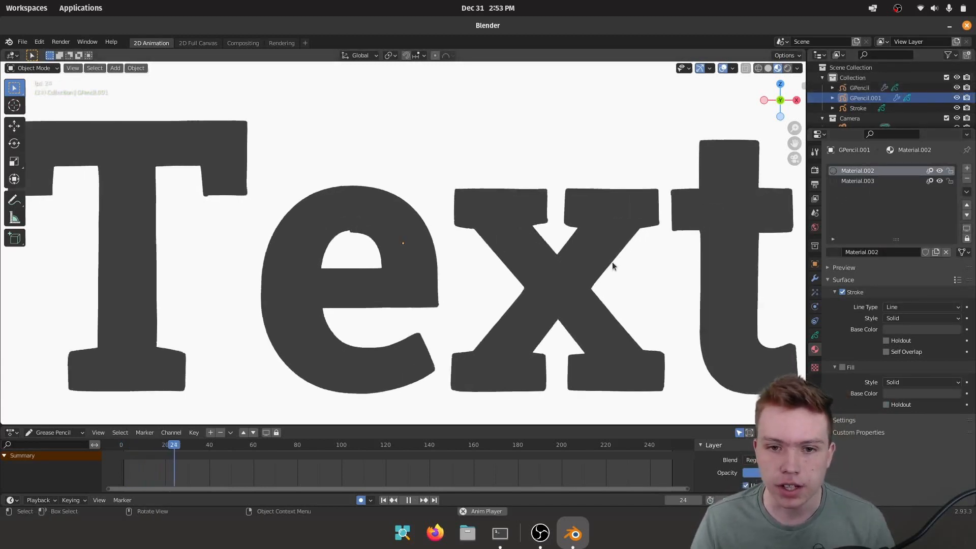
Unhide the original GPencil Text object in the outliner during playback.
click(280, 444)
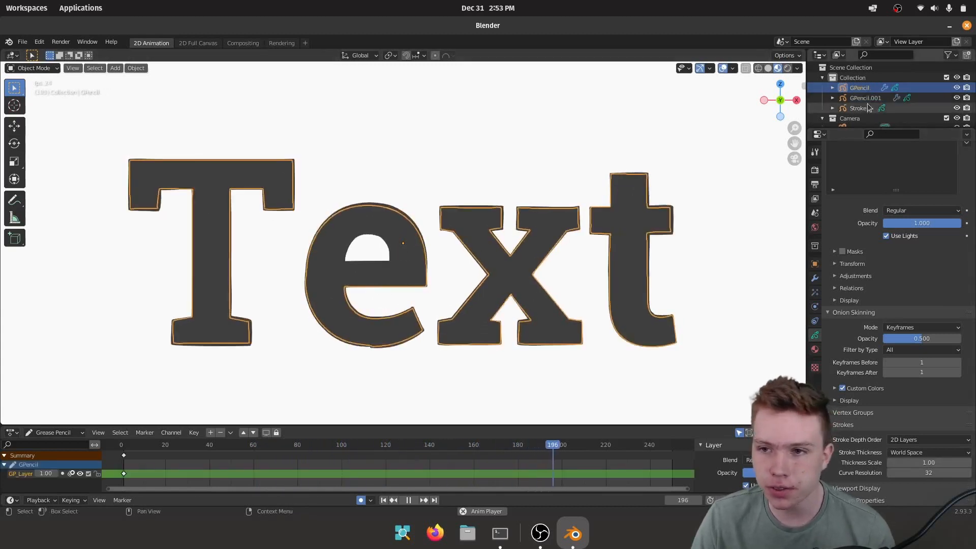
Select GPencil.001, set its Noise seed to 2, and play the animation.
click(865, 97)
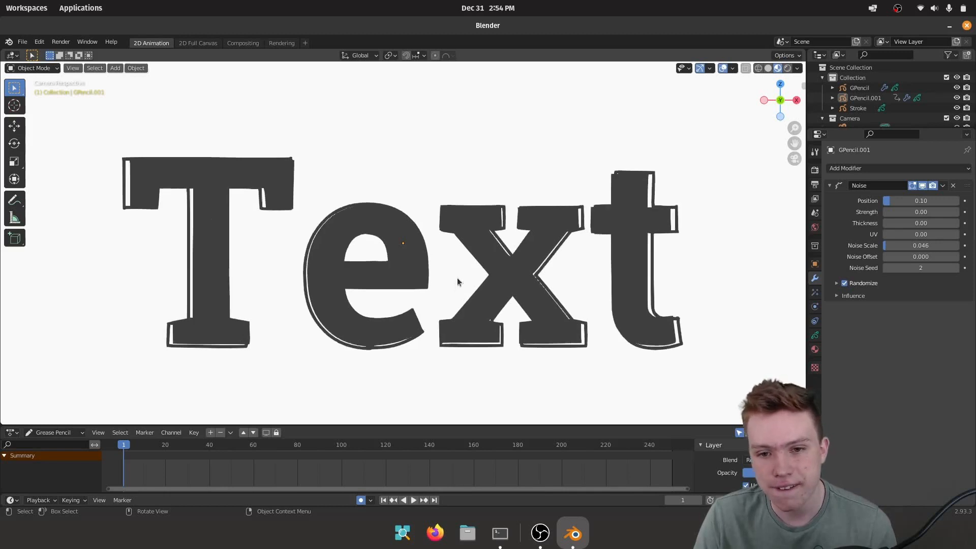
click(413, 500)
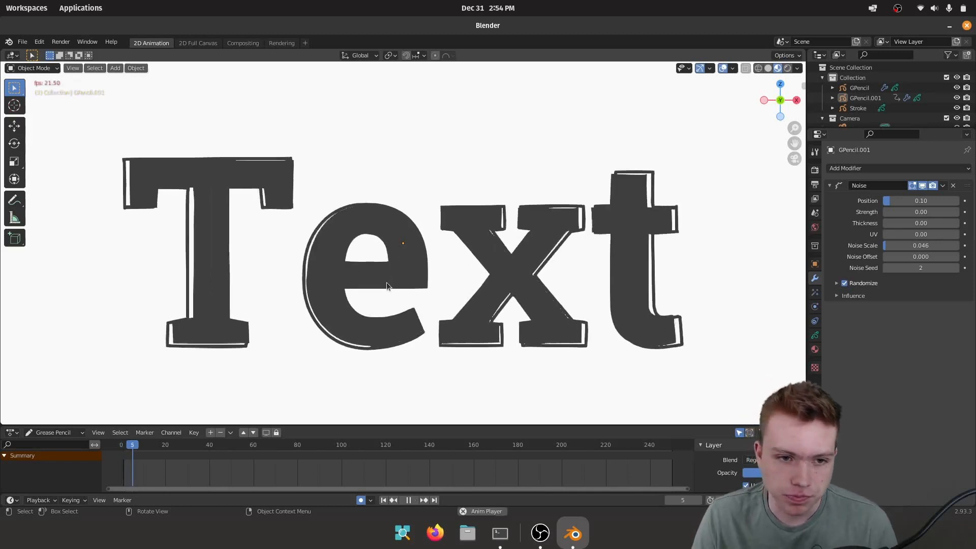